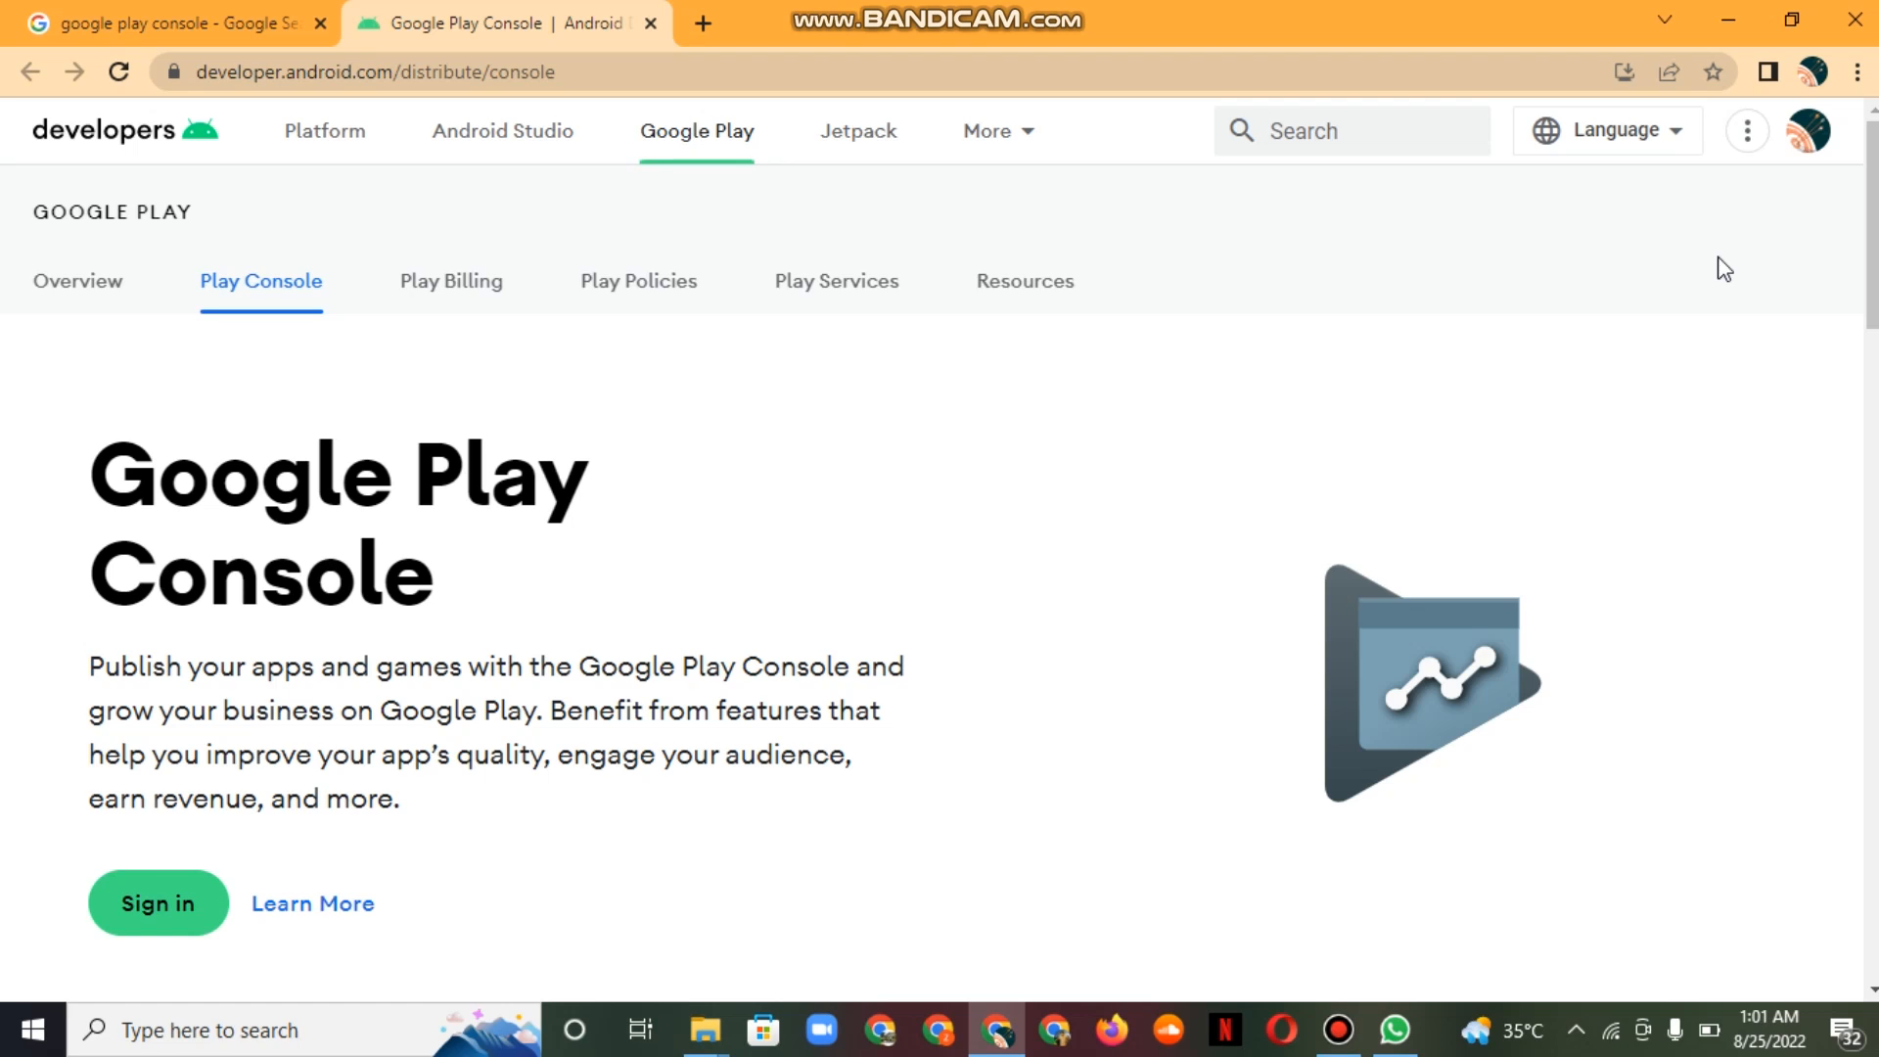
pyautogui.moveTo(1595, 48)
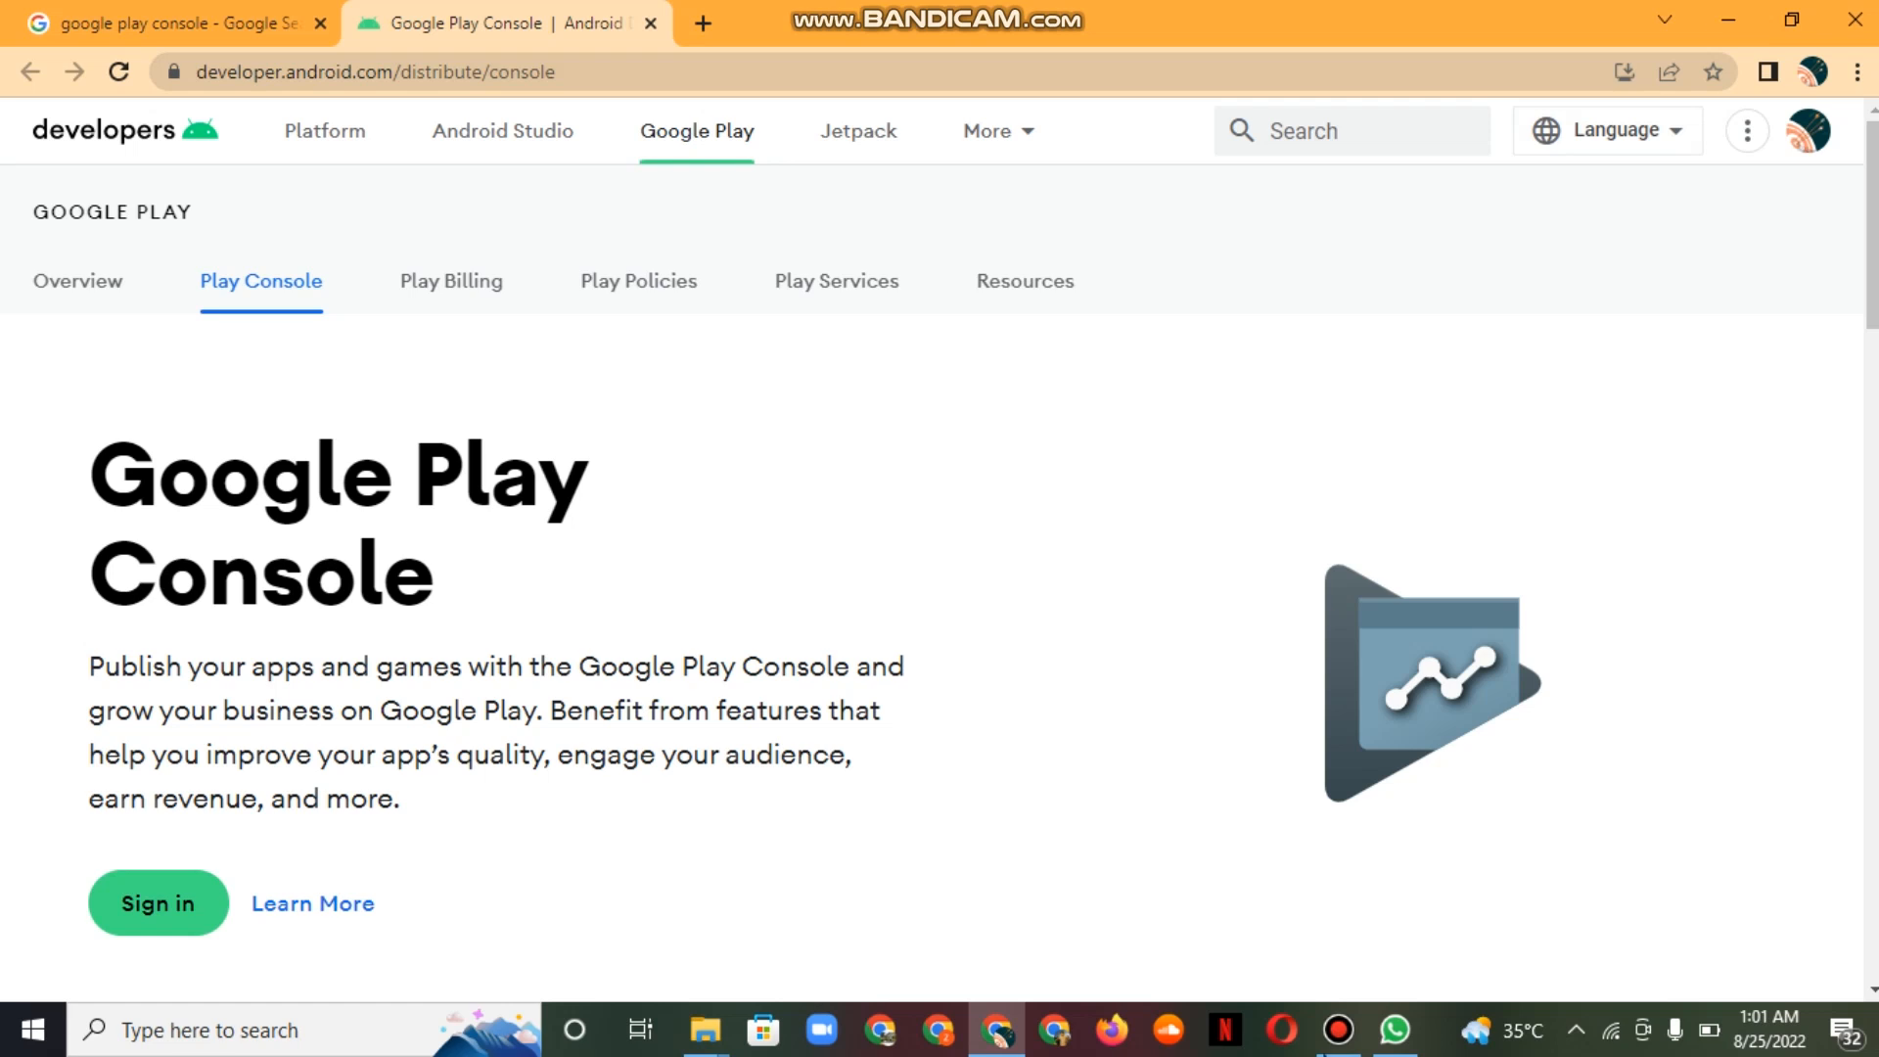
pyautogui.moveTo(1339, 1029)
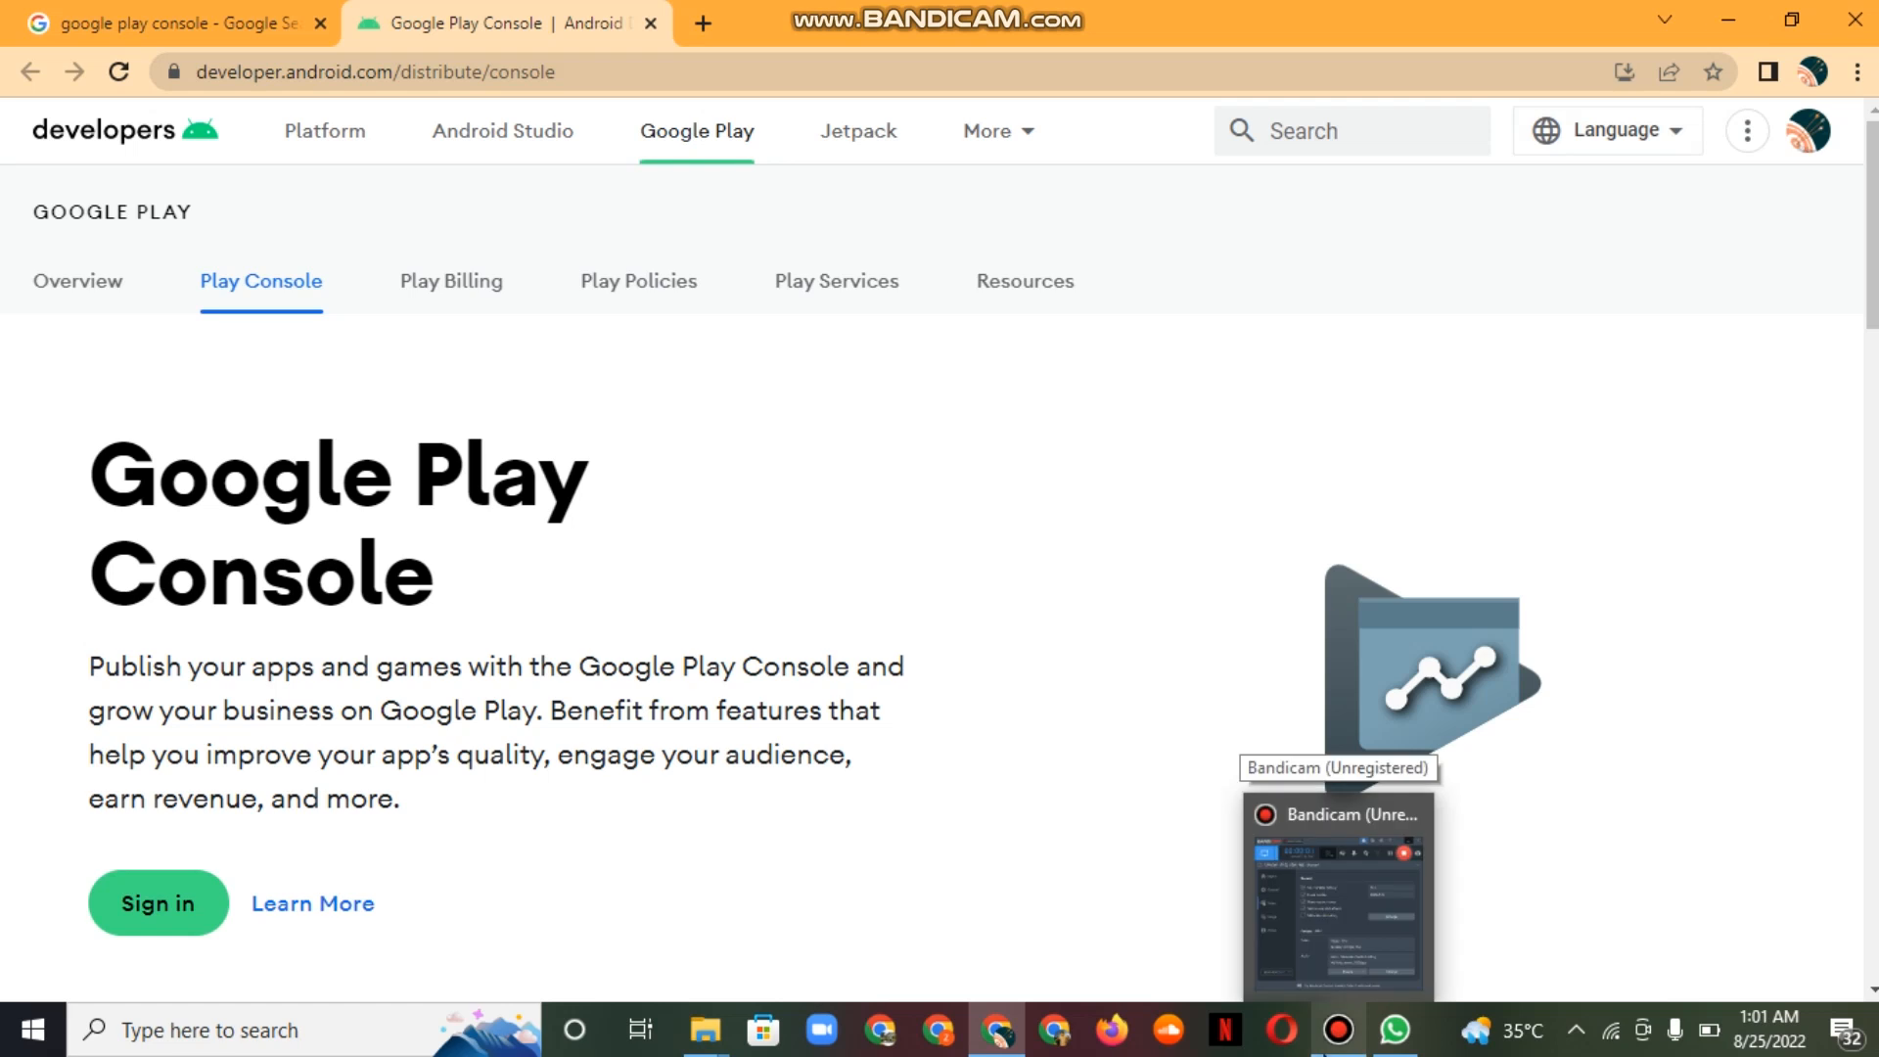
pyautogui.click(1335, 898)
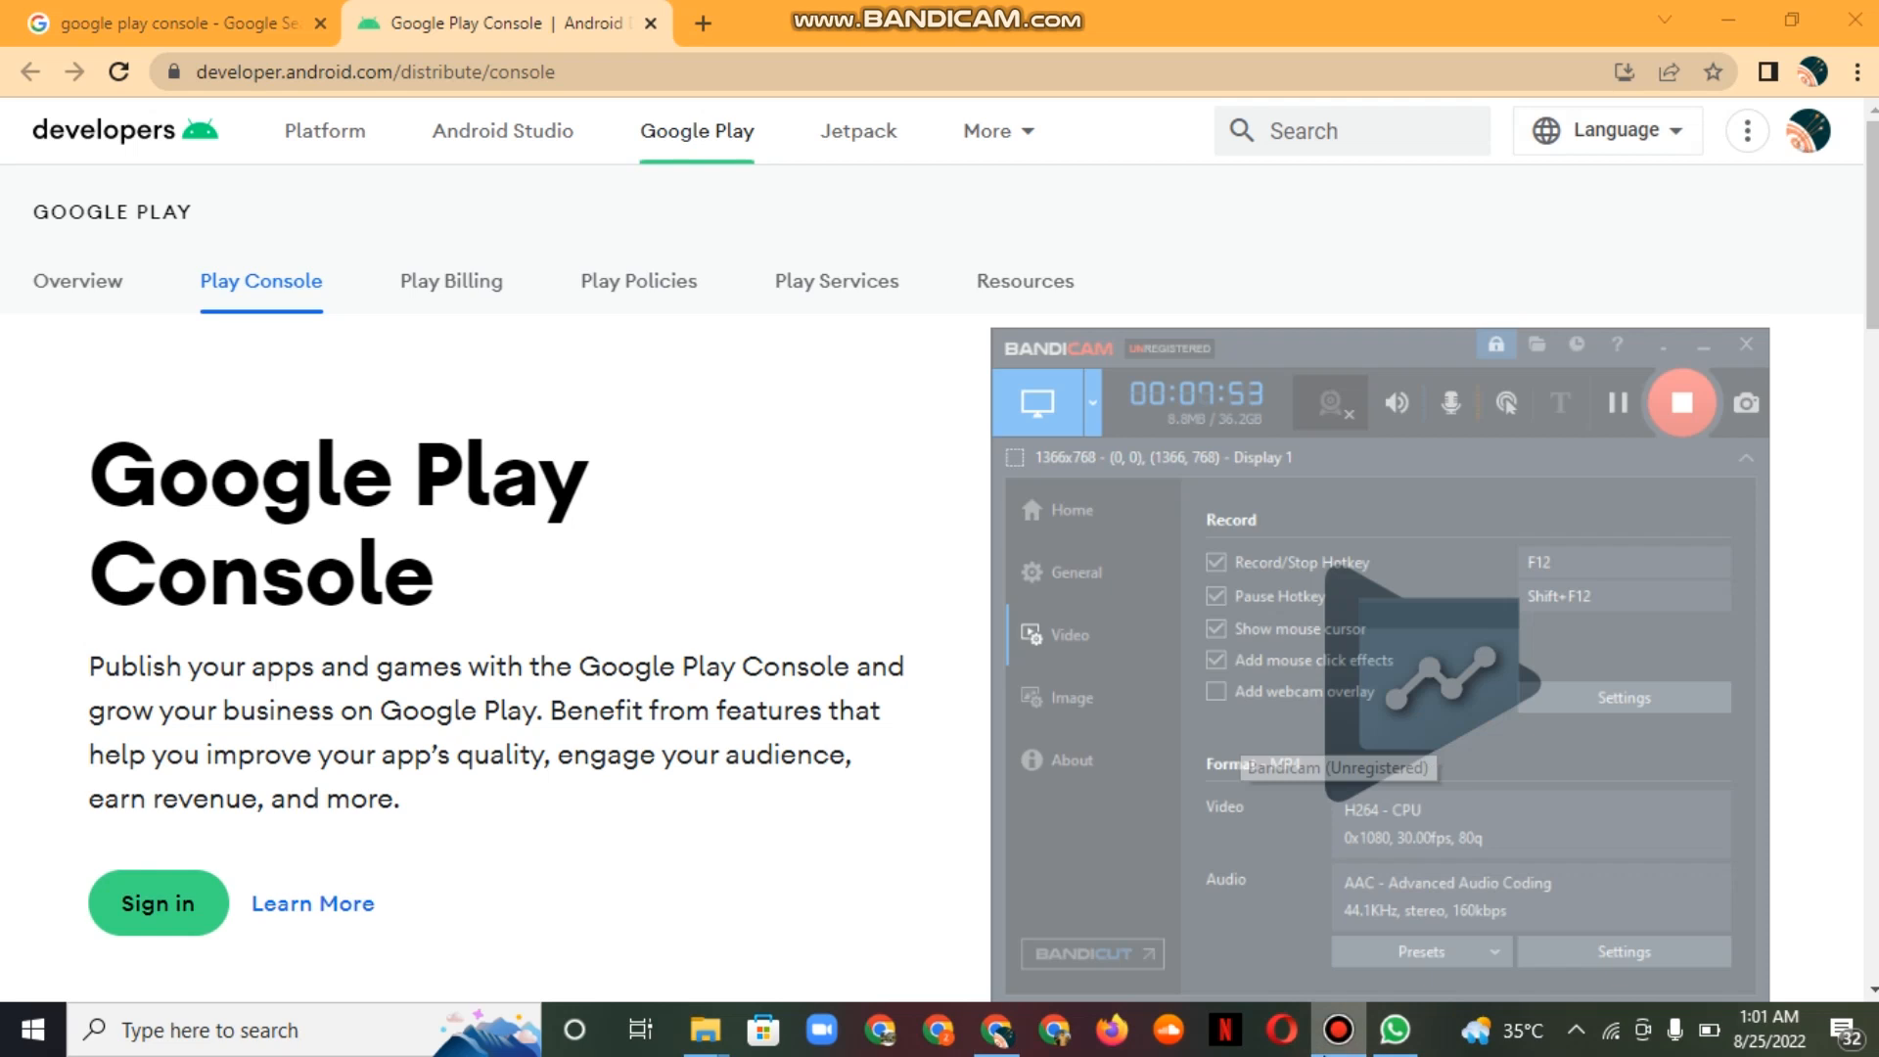